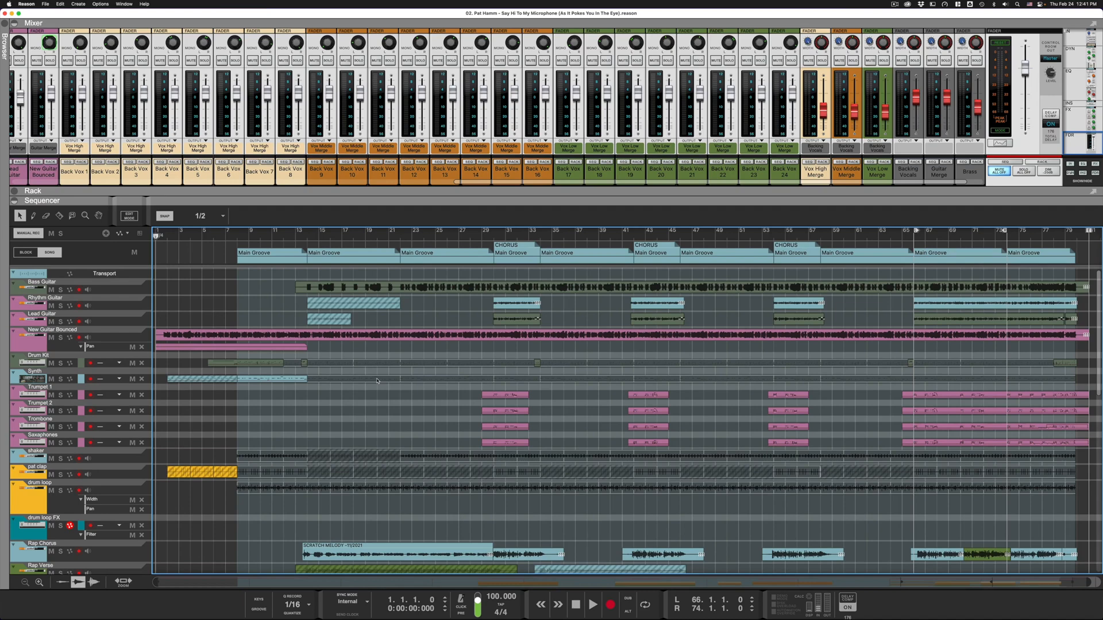
- Toggle zoom in and out with Shift+Z, then select the Back Vox 4 and 5 clips at bar 53
scroll(down, 3)
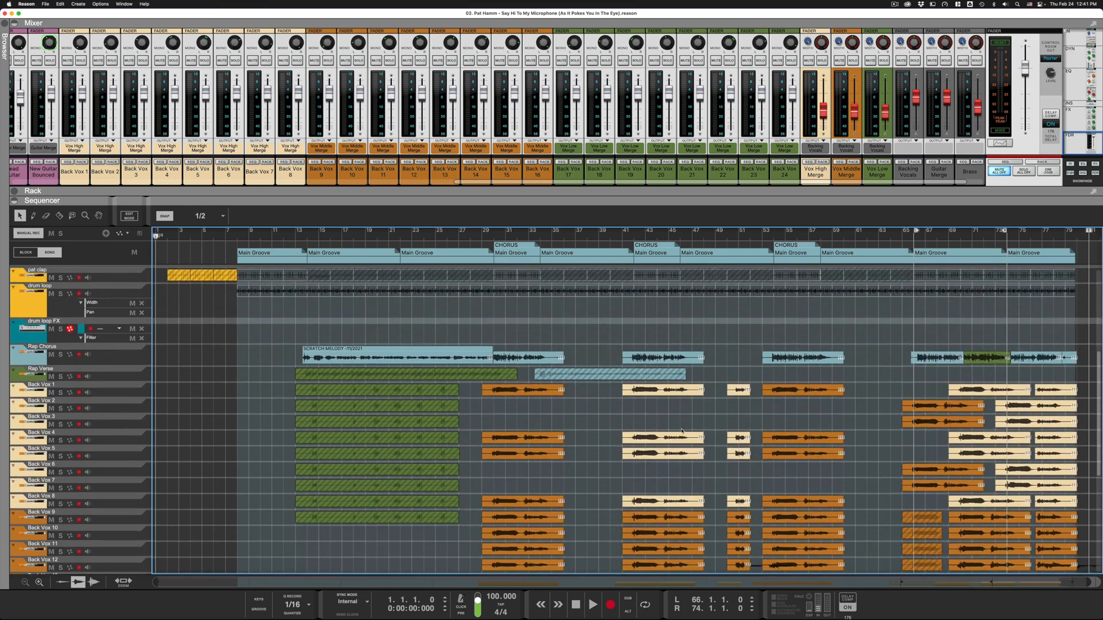
scroll(up, 3)
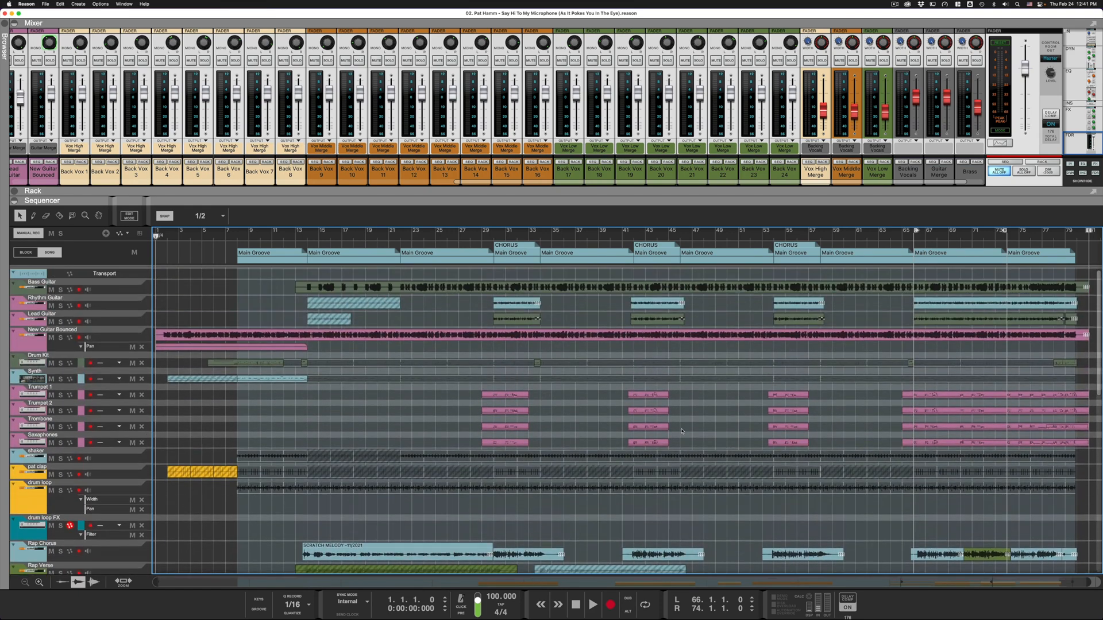
scroll(down, 3)
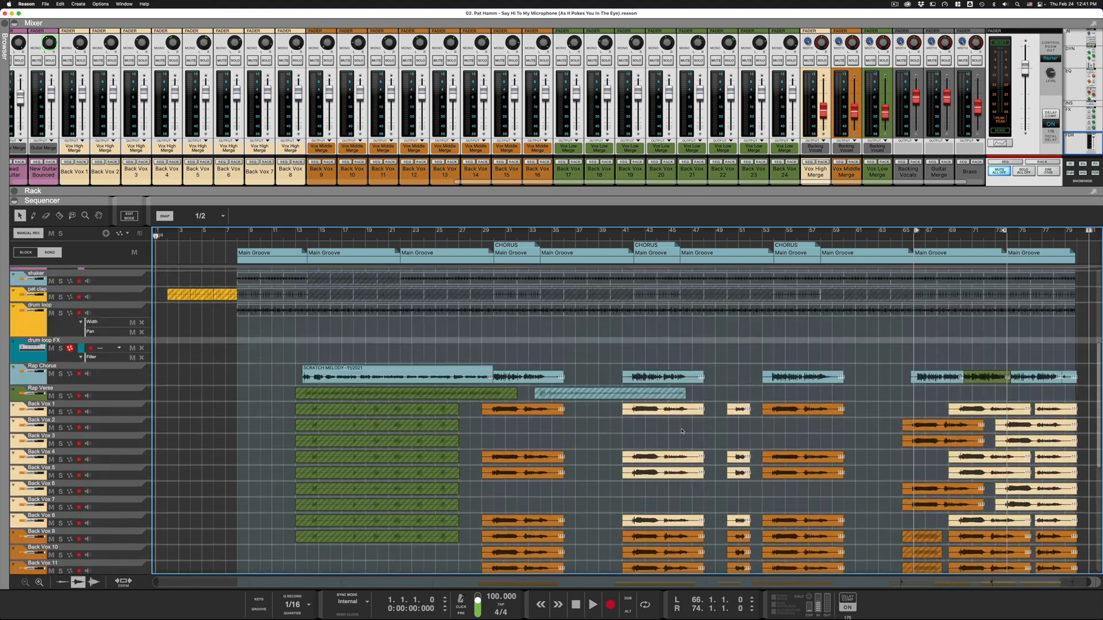
scroll(down, 3)
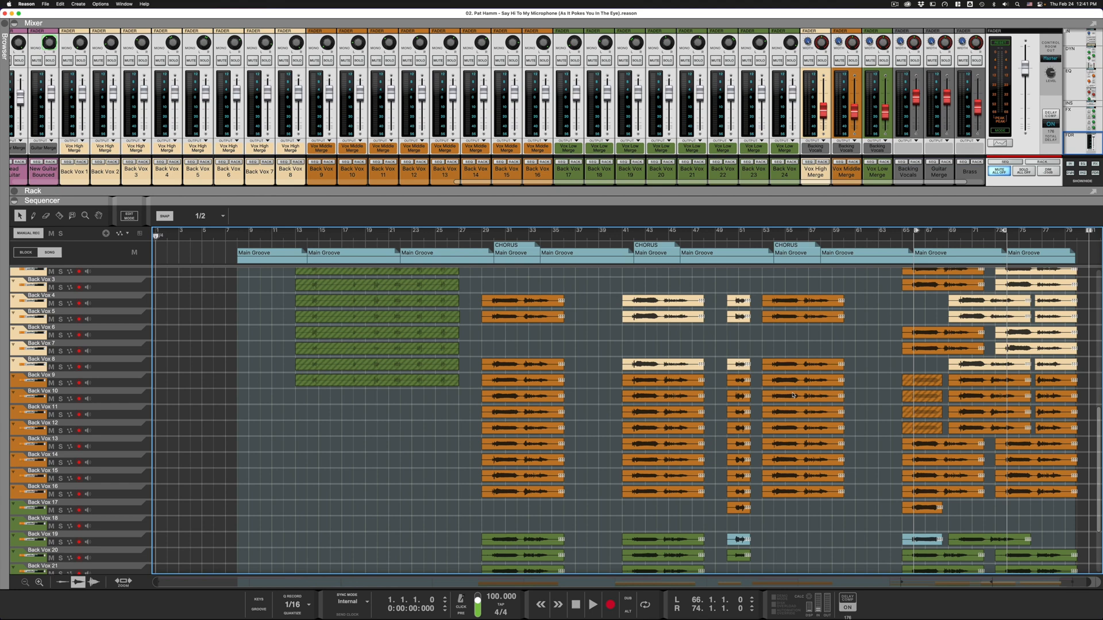
mouse_move(867, 352)
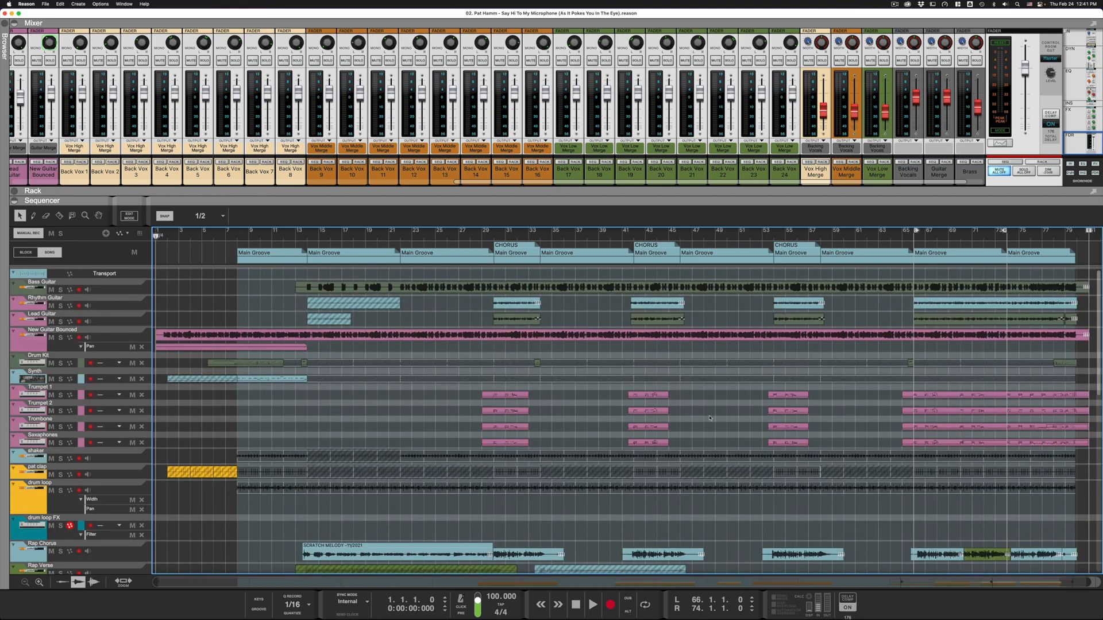
scroll(down, 3)
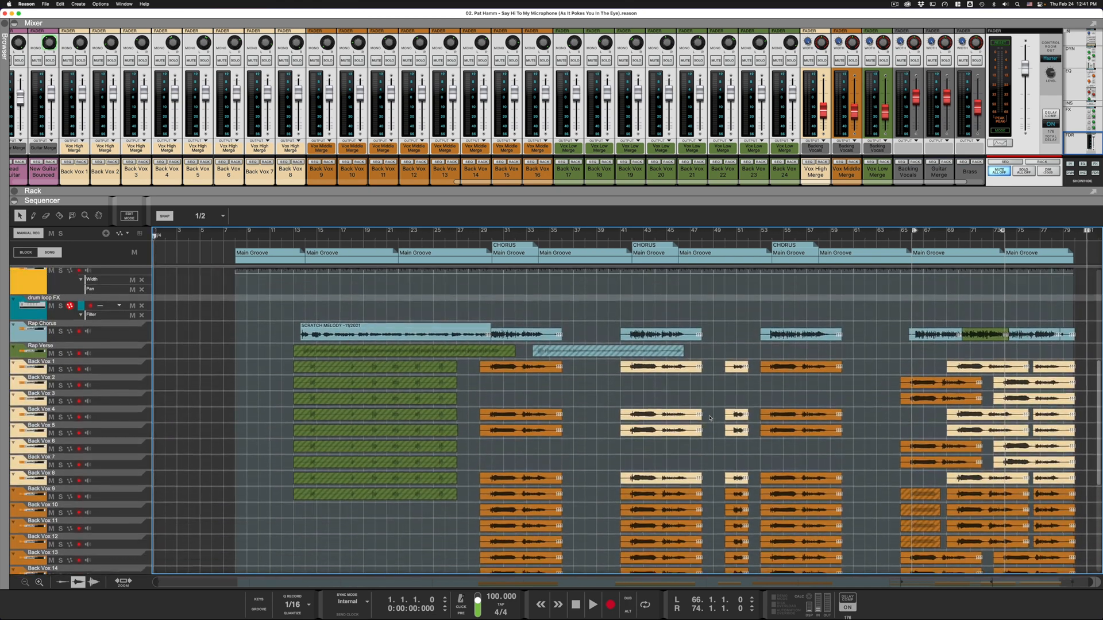
scroll(up, 3)
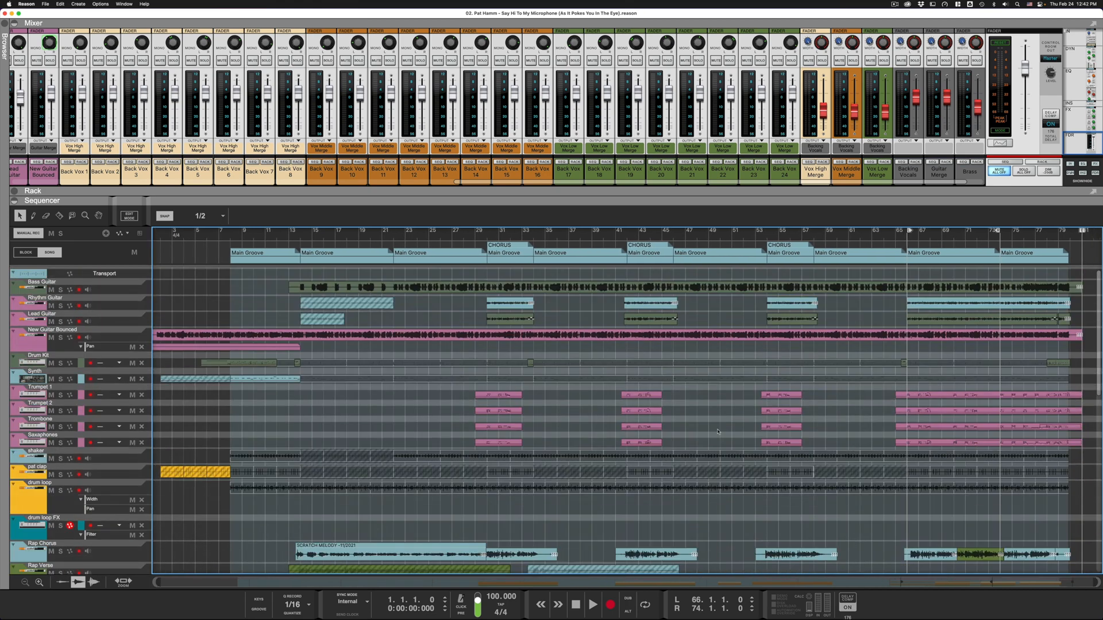
scroll(down, 3)
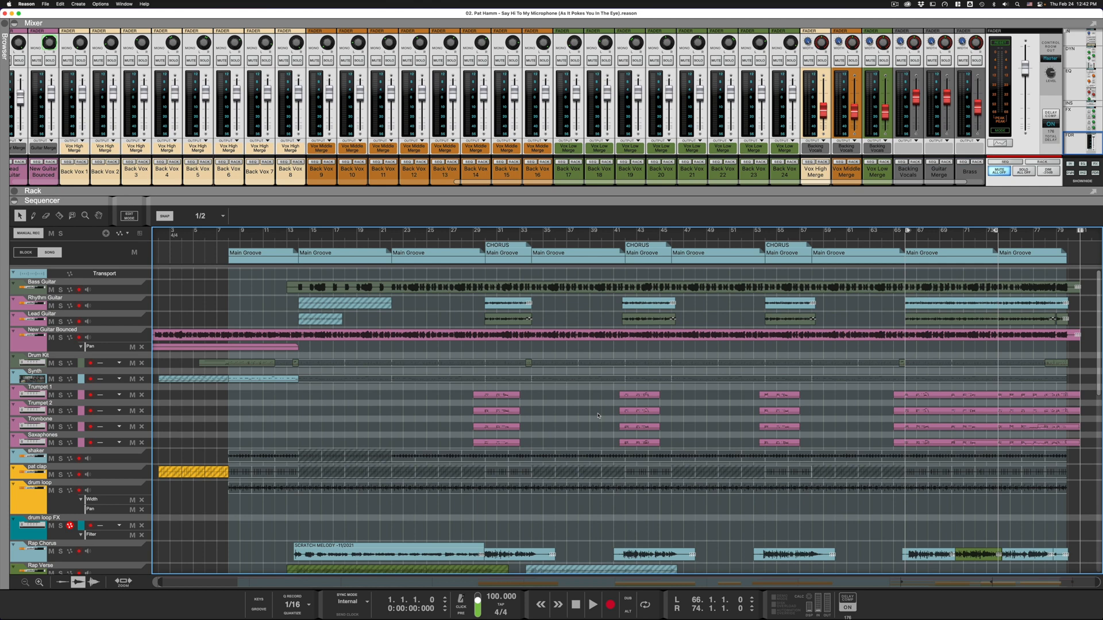
mouse_move(604, 401)
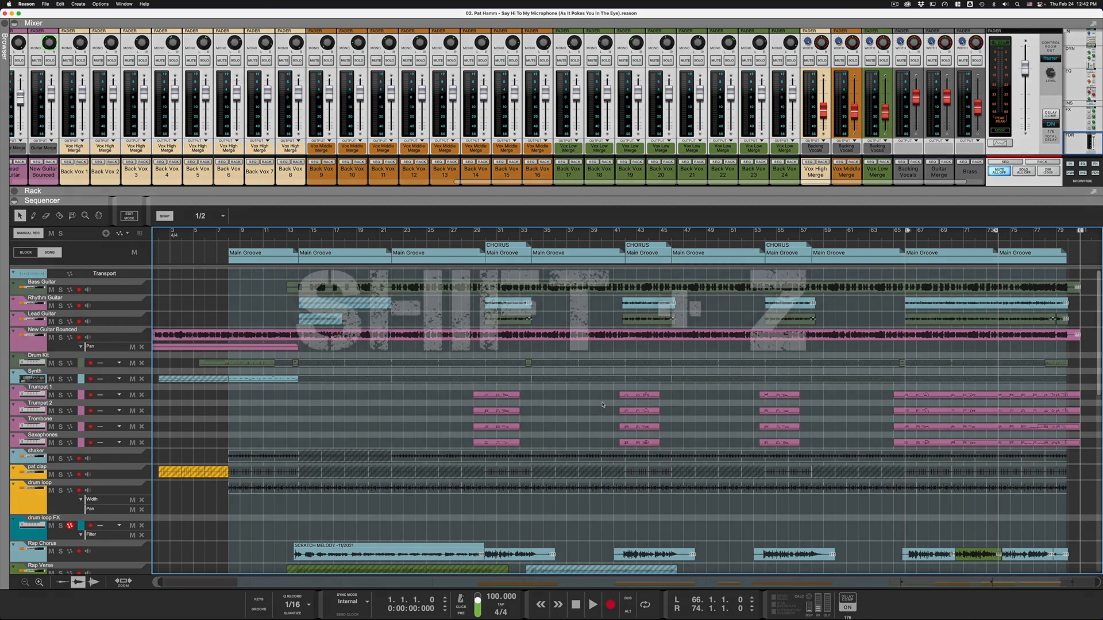
key(shift+z)
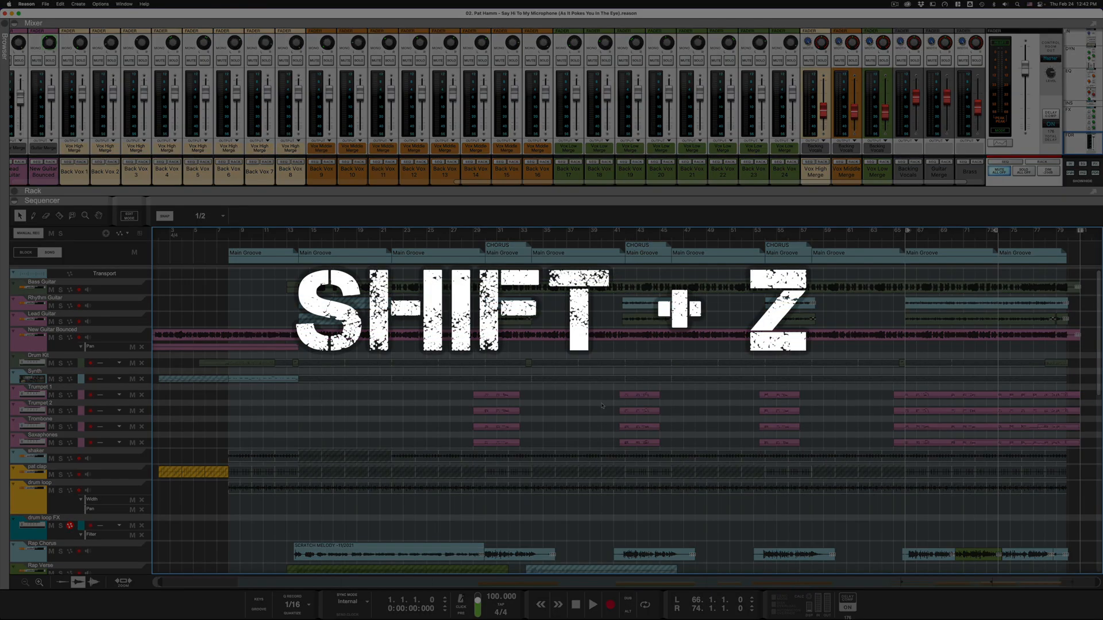
key(shift+z)
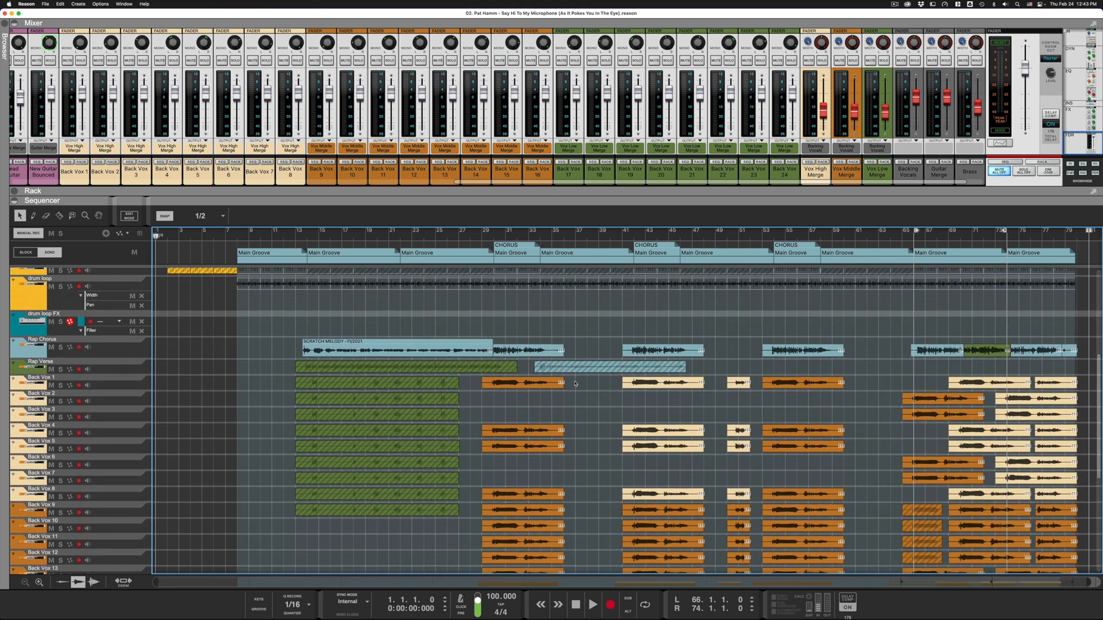
mouse_move(802, 371)
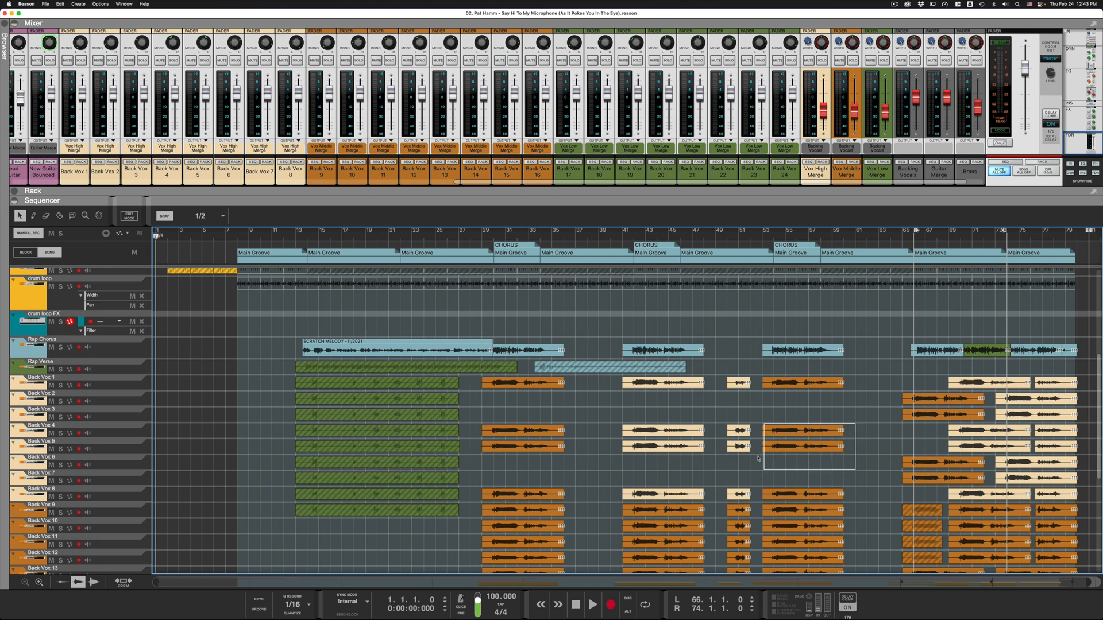
click(806, 430)
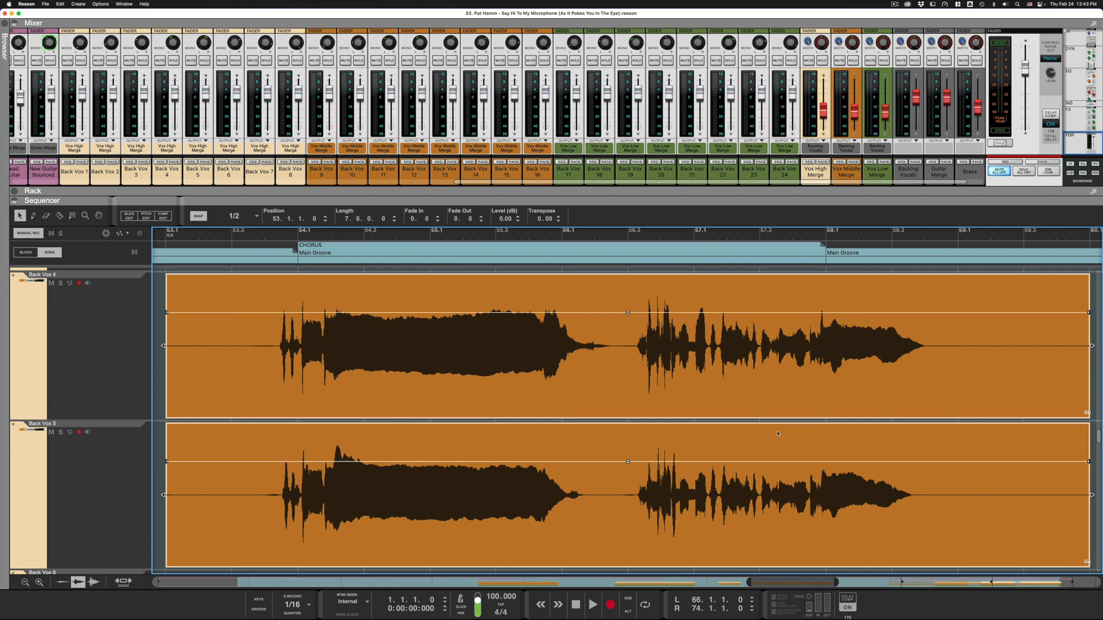
mouse_move(311, 297)
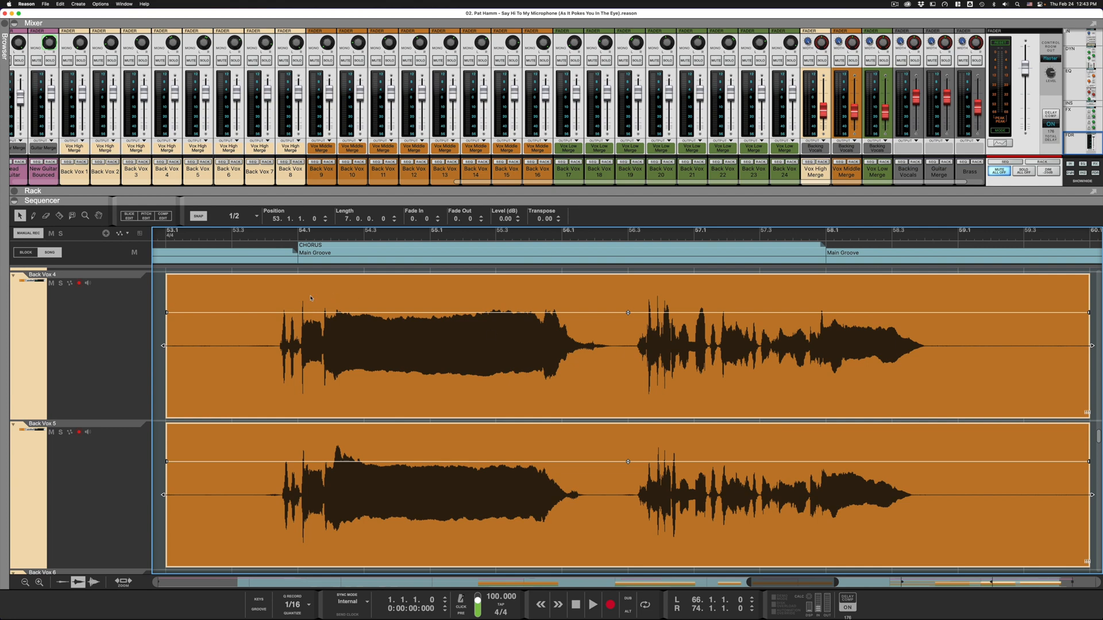
mouse_move(157, 303)
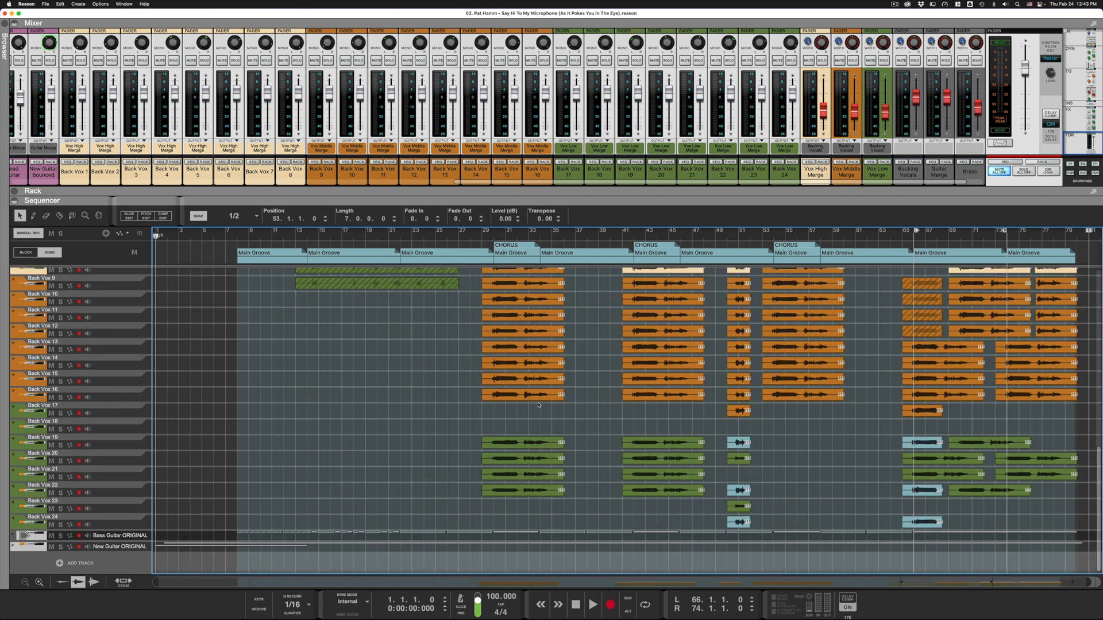
mouse_move(367, 376)
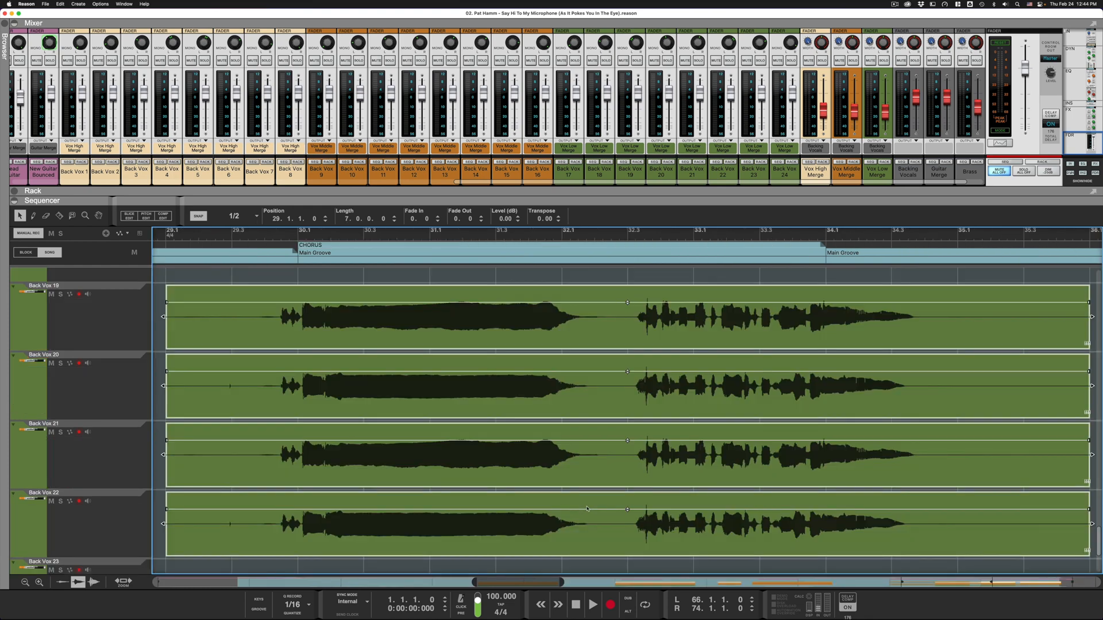
mouse_move(187, 282)
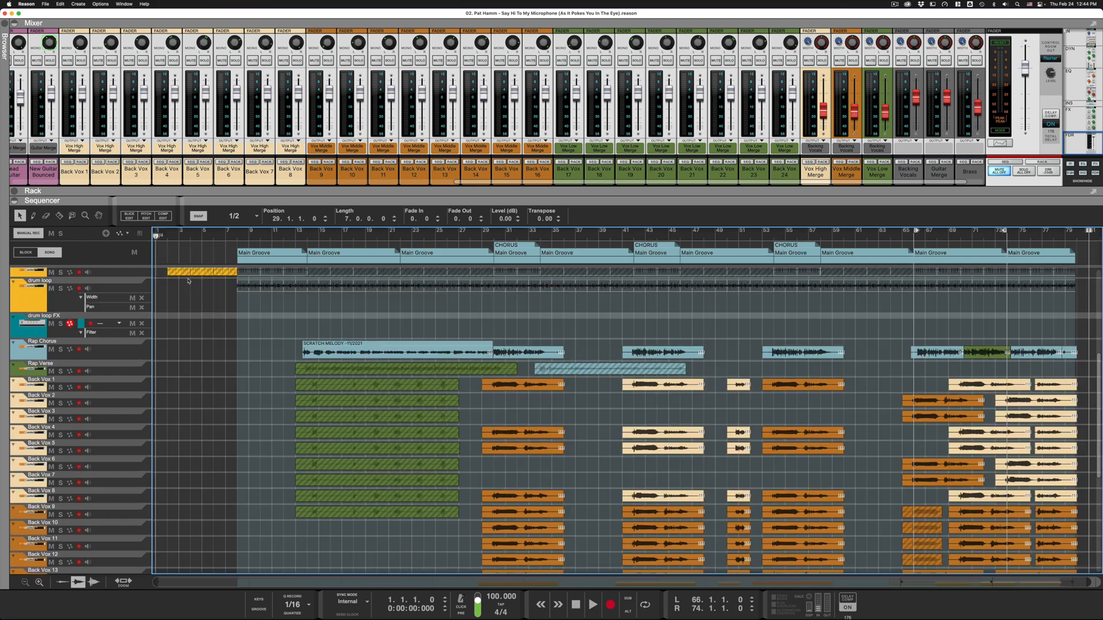
- Scroll the sequencer toward the green Back Vox 19–22 clips at bar 29
scroll(down, 3)
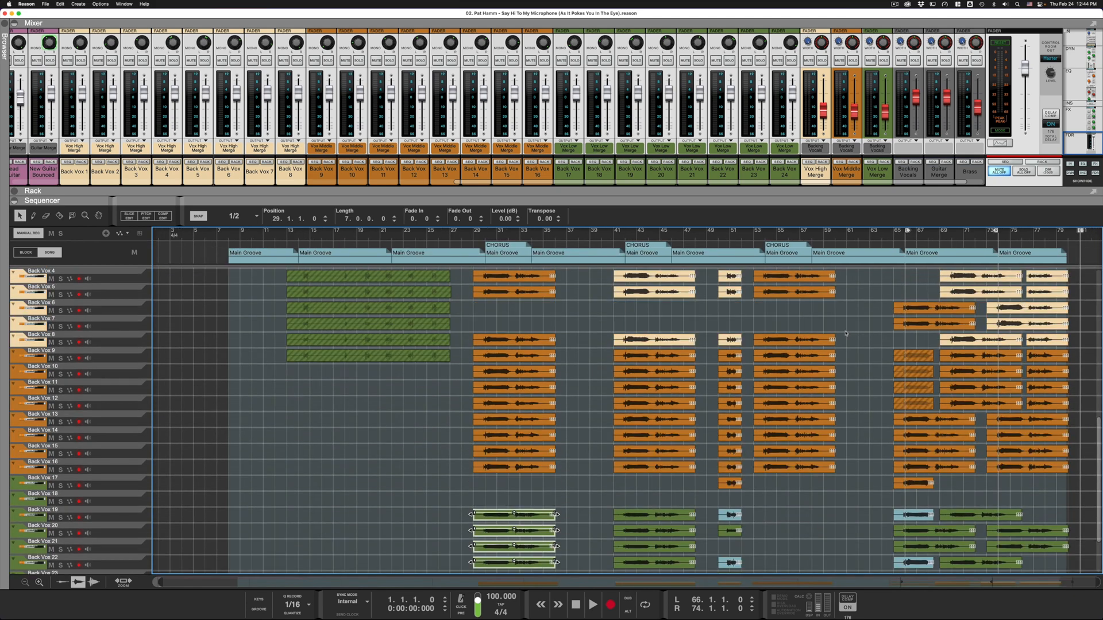
mouse_move(854, 322)
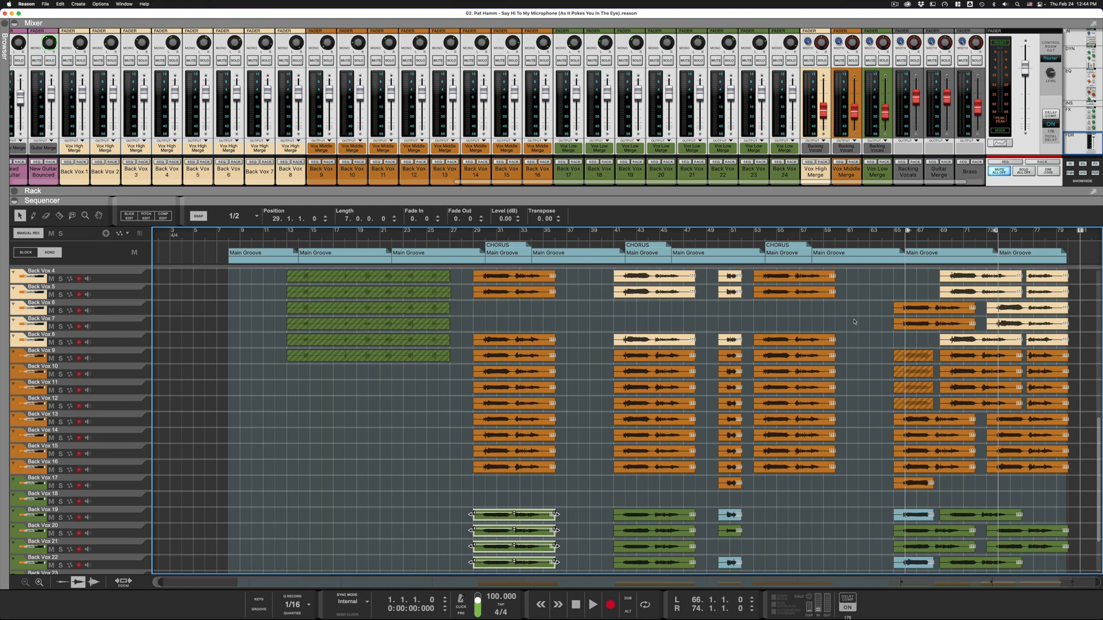